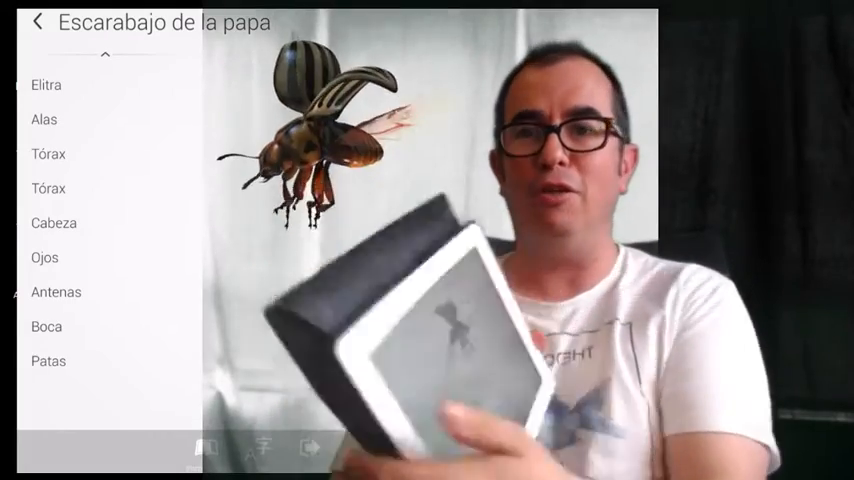
Leave the Escarabajo de la papa model and open the Ciclo del agua model
left_click(37, 22)
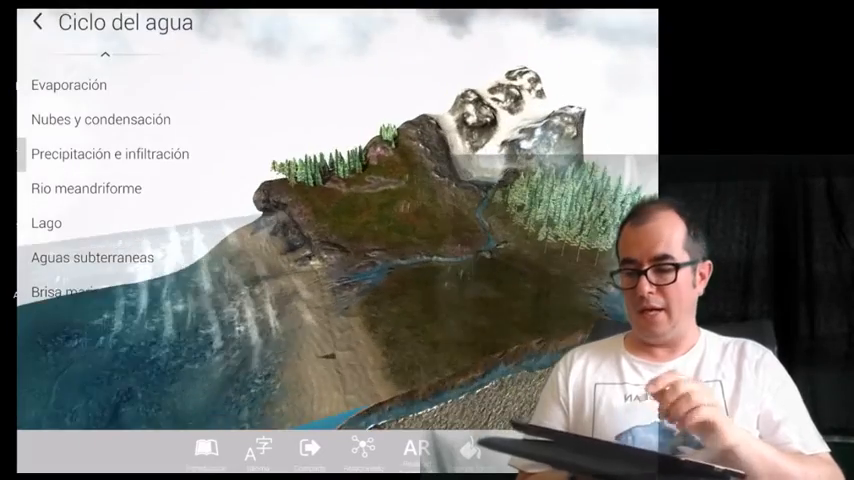
Select the 'Rio meandriforme' stage in the Ciclo del agua model's list
left_click(86, 188)
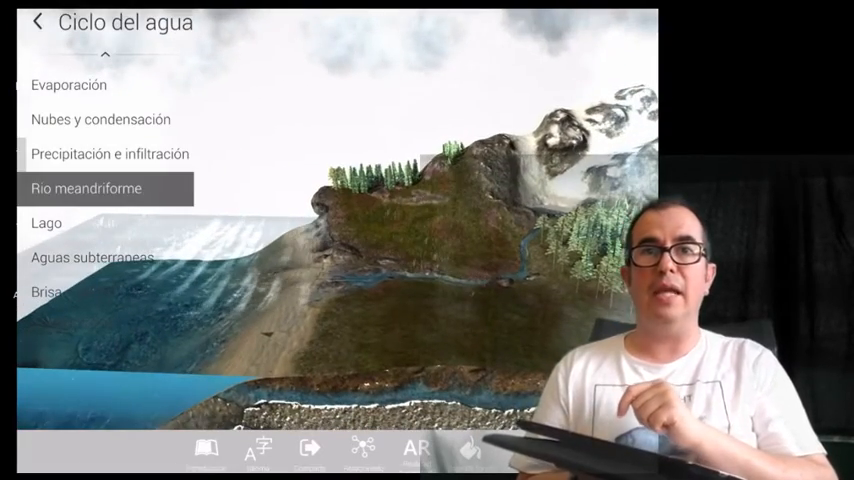
left_click(46, 222)
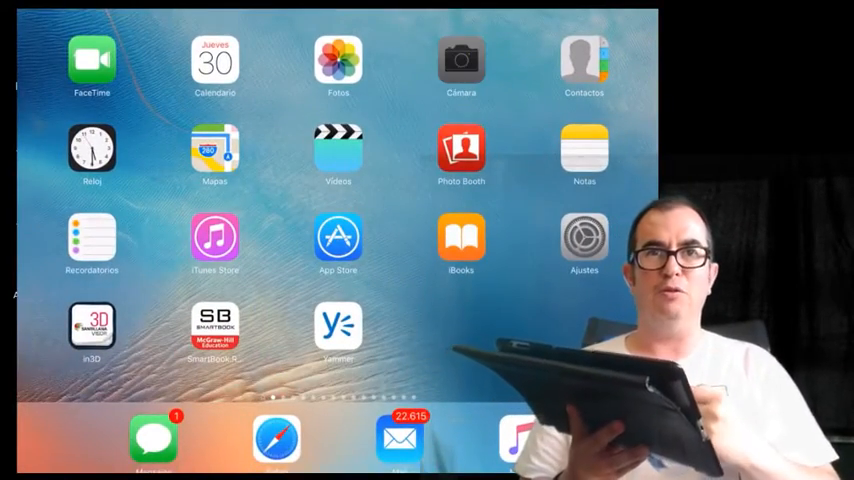
Launch the Cámara app from the iPad home screen
left_click(461, 57)
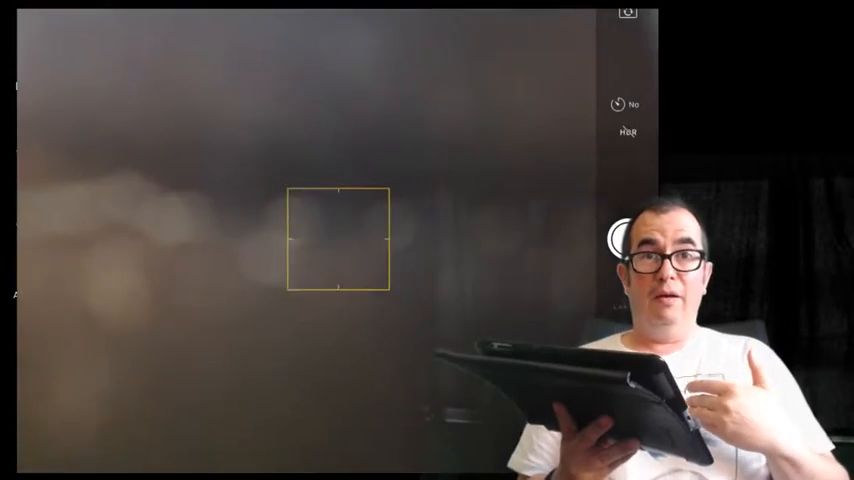